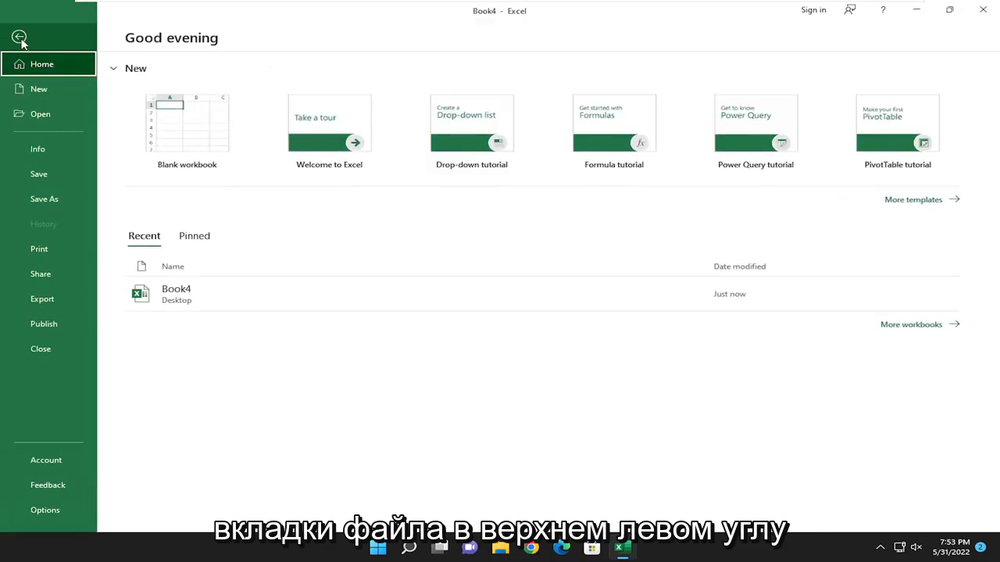
mouse_move(54, 141)
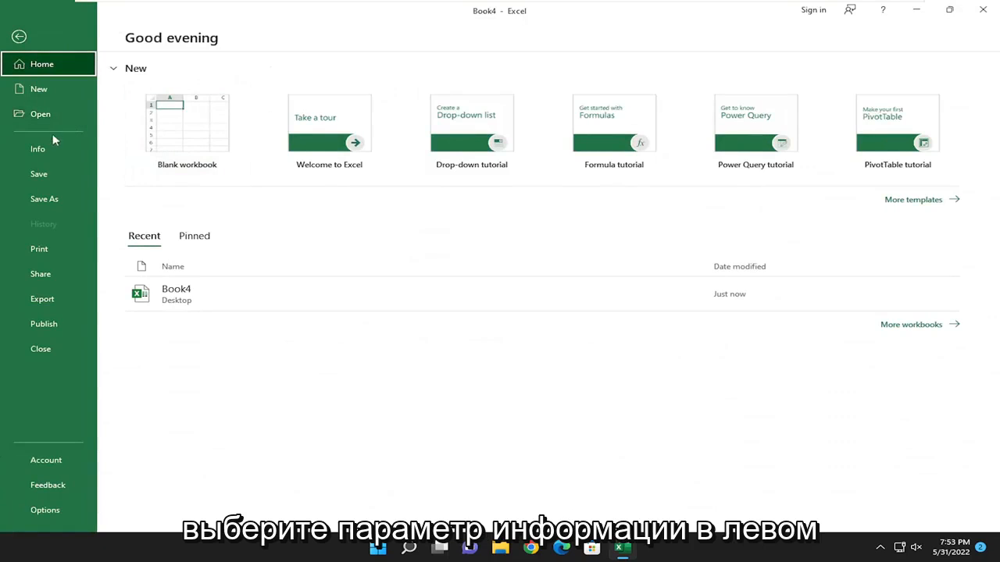
- Open Book4's Encrypt with Password dialog from File > Info > Protect Workbook
click(37, 148)
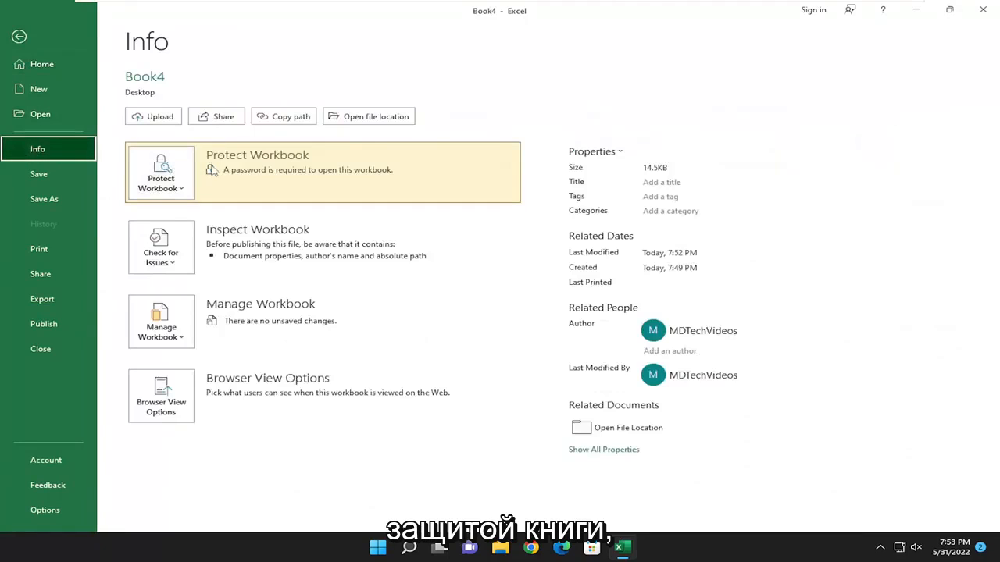
mouse_move(339, 177)
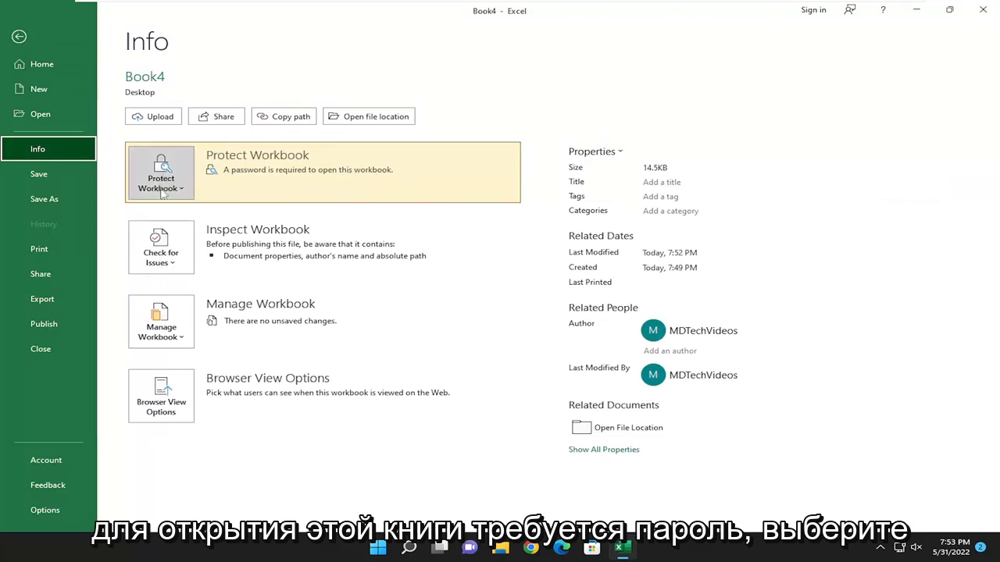
click(161, 172)
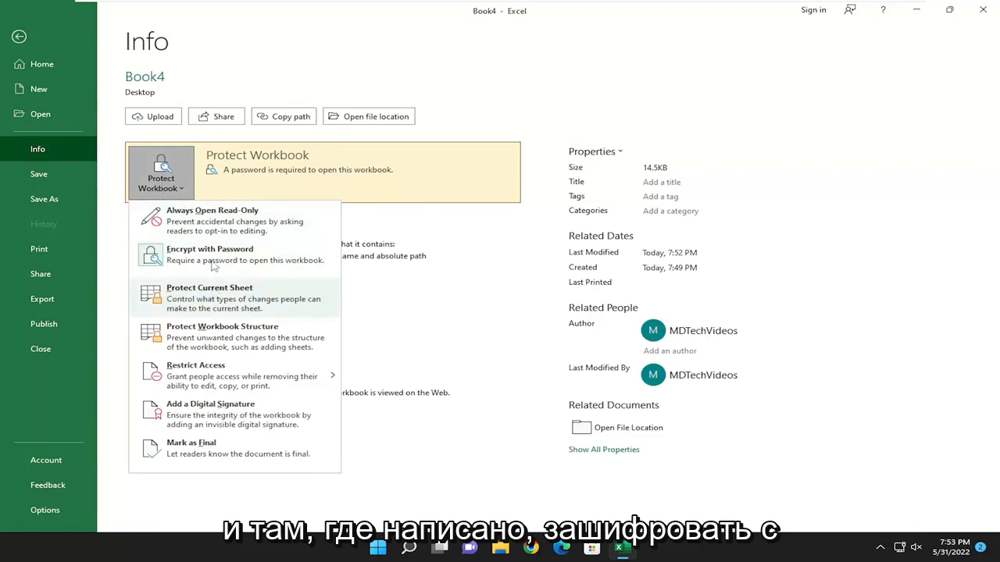
mouse_move(231, 255)
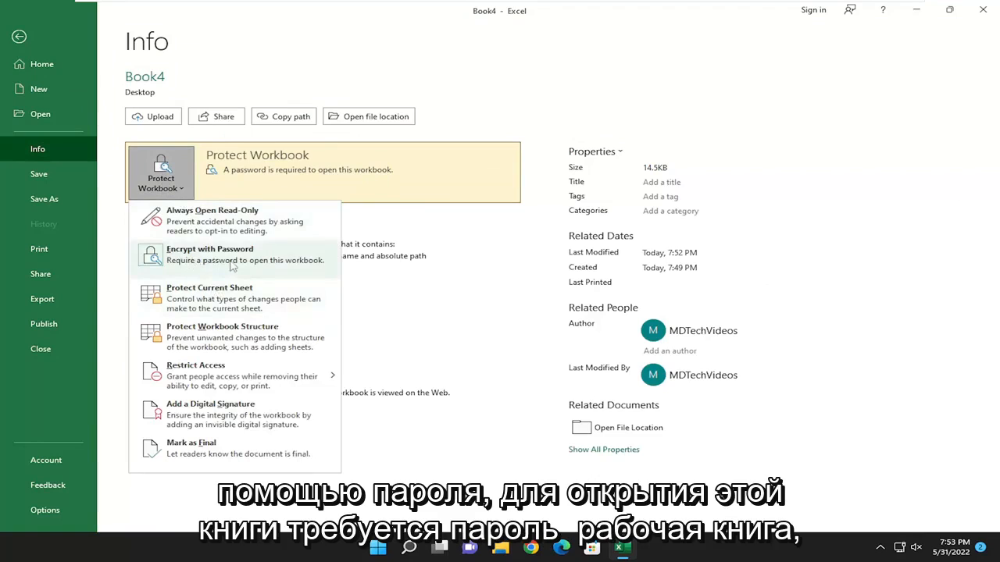
click(210, 253)
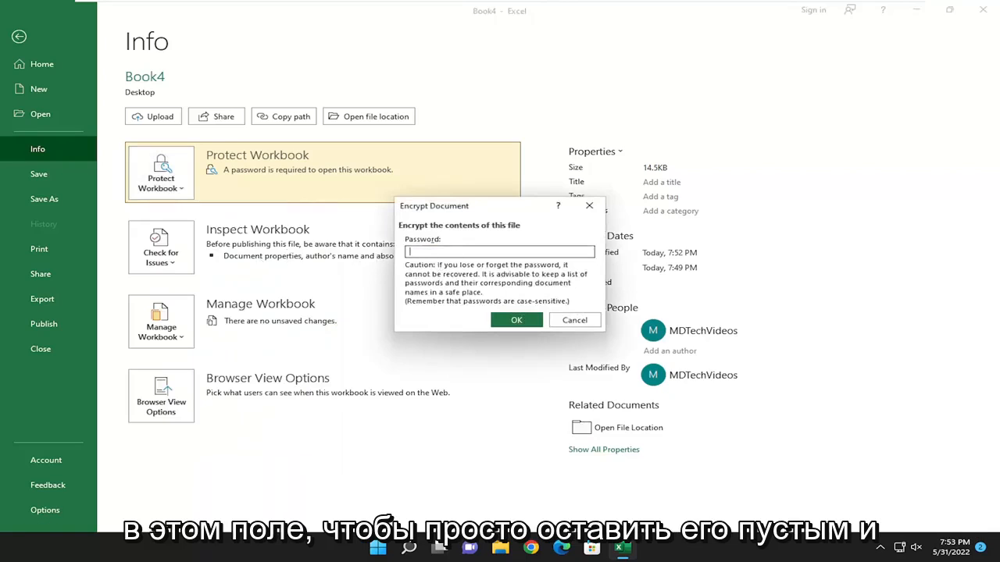
- Confirm an empty password in Encrypt Document to remove Book4's encryption
click(516, 320)
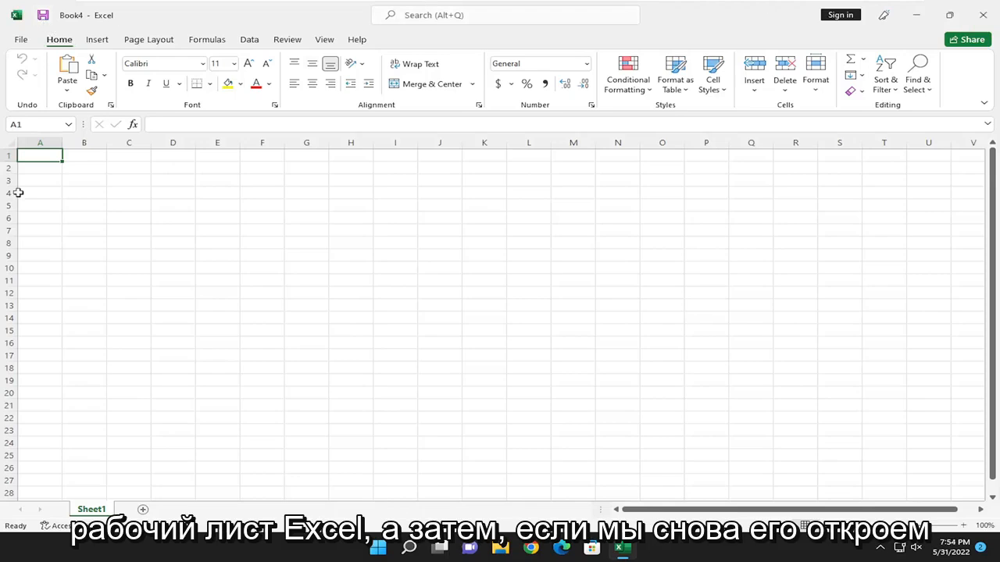
- Close Excel, reopen Book4 from the desktop, and dismiss the Share tip
click(982, 15)
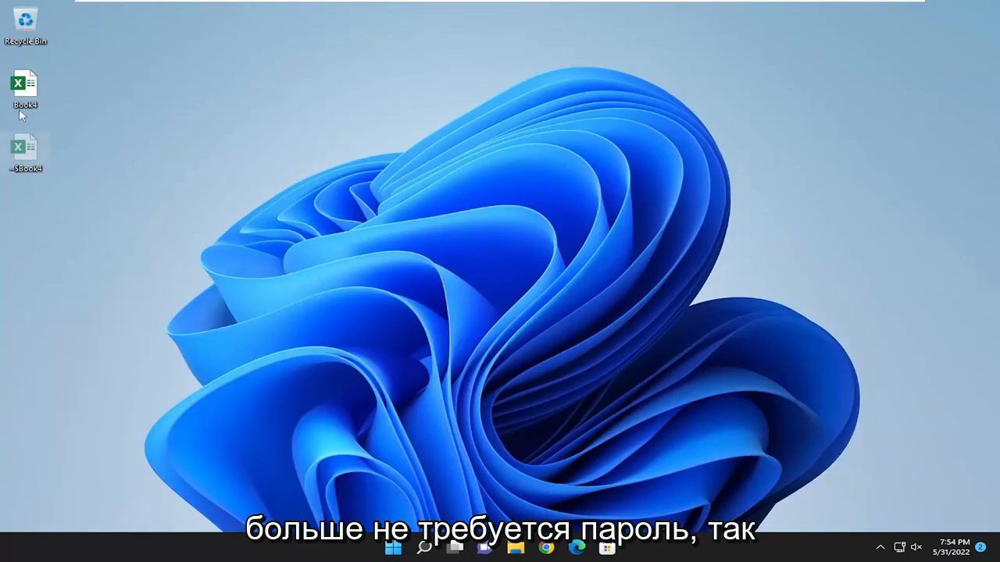
double_click(25, 84)
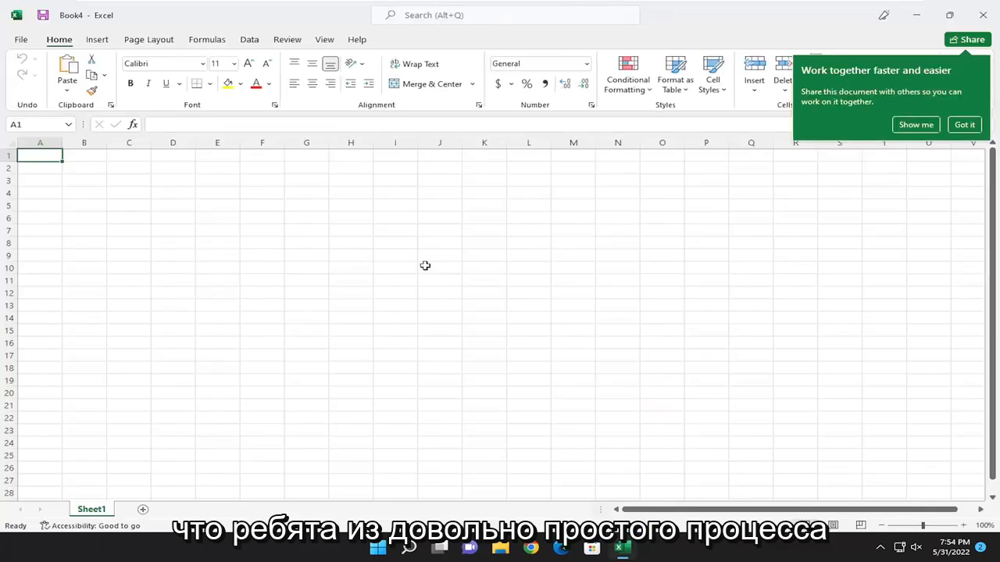
click(964, 124)
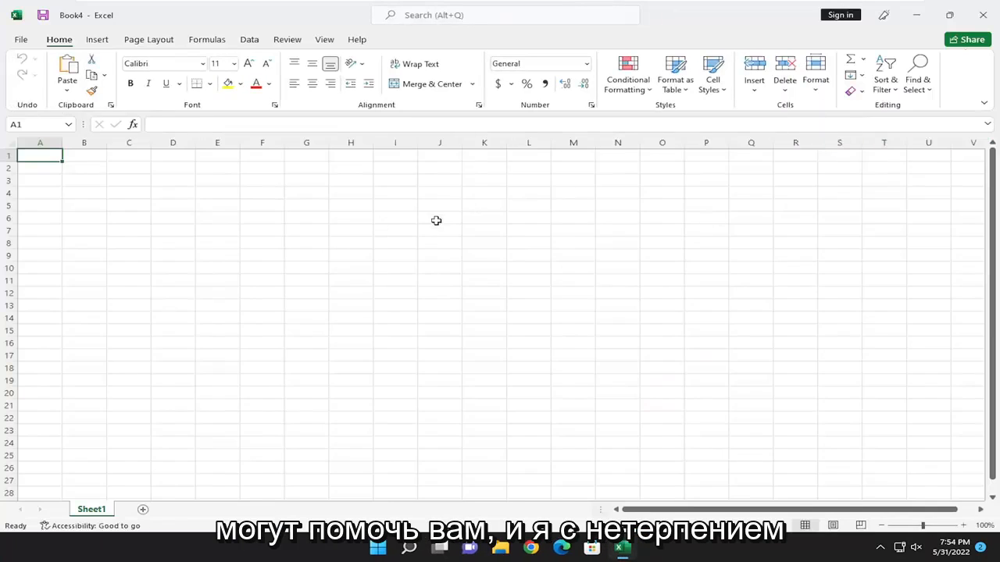